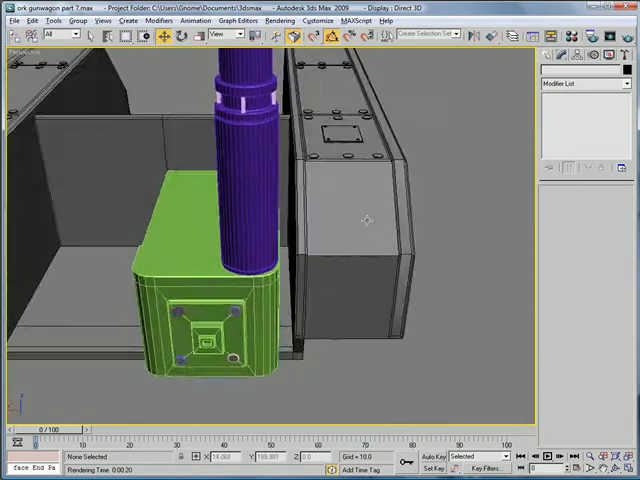
- Orbit the Perspective view onto the exhaust pipe's clamp bands
{"action": "left_click_drag", "start_coordinate": [360, 220], "coordinate": [320, 210]}
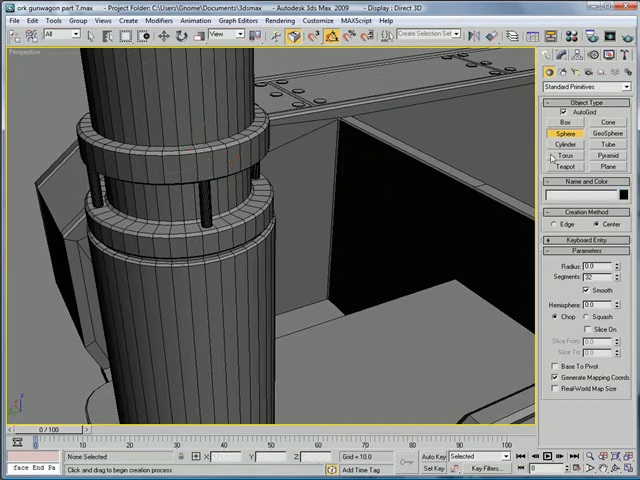
- Make a 6-sided cylinder bolt, convert it to Editable Poly, and chamfer its edges
{"action": "left_click", "coordinate": [565, 146]}
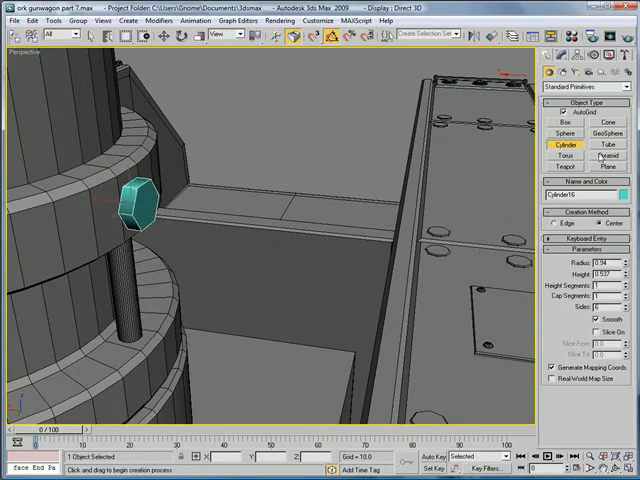
{"action": "right_click", "coordinate": [135, 205]}
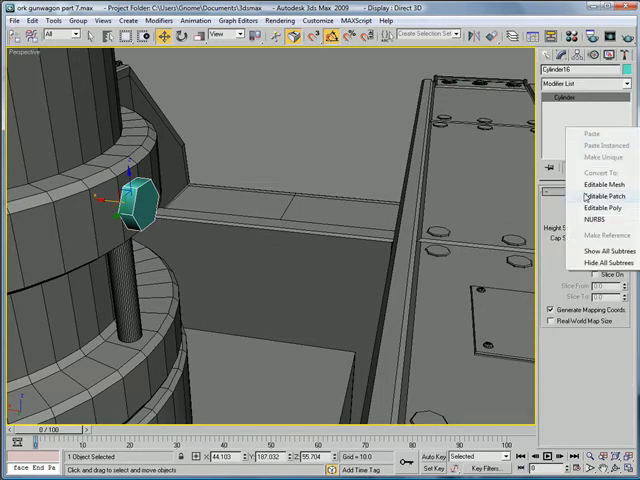
{"action": "left_click", "coordinate": [571, 196]}
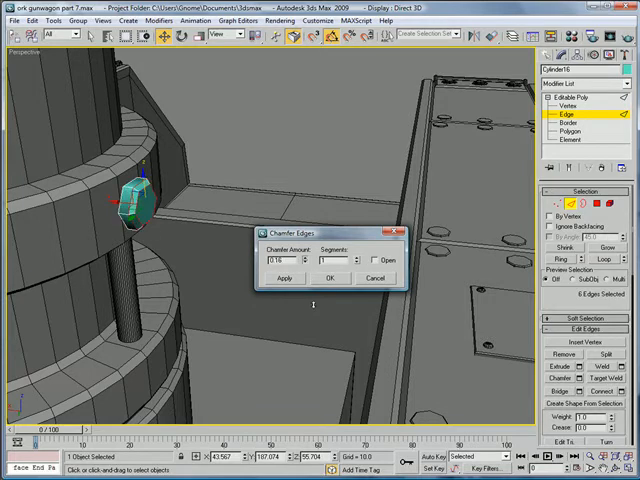
{"action": "left_click", "coordinate": [331, 278]}
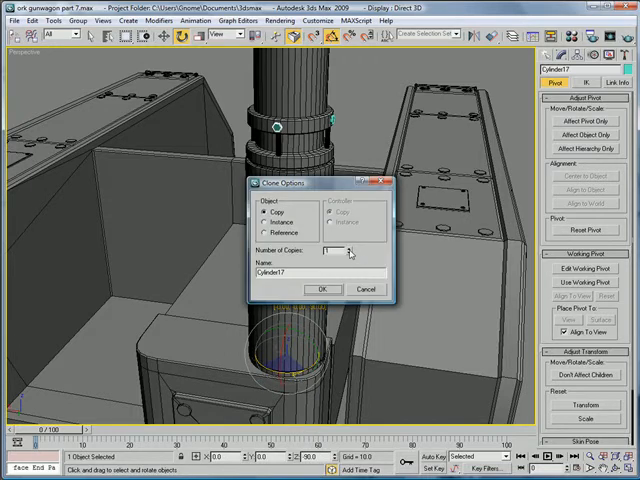
- Clone the hexagonal bolt around both clamp bands, then bring up the exhaust reference photo
{"action": "left_click", "coordinate": [320, 289]}
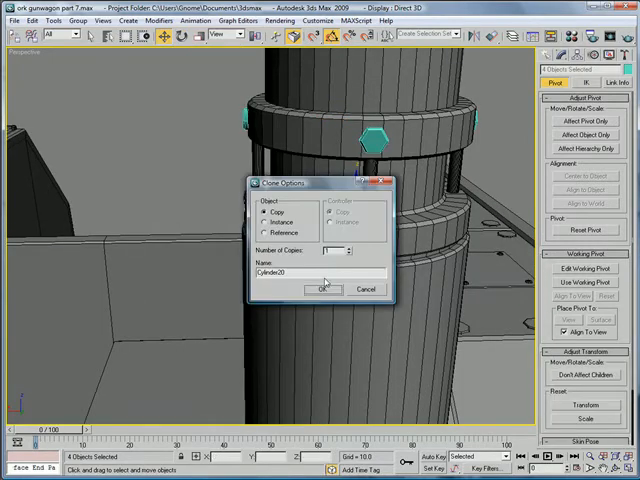
{"action": "left_click", "coordinate": [321, 288]}
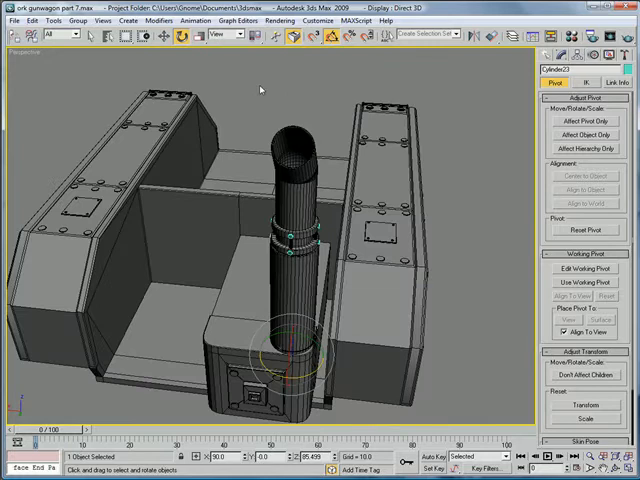
{"action": "left_click", "coordinate": [300, 237]}
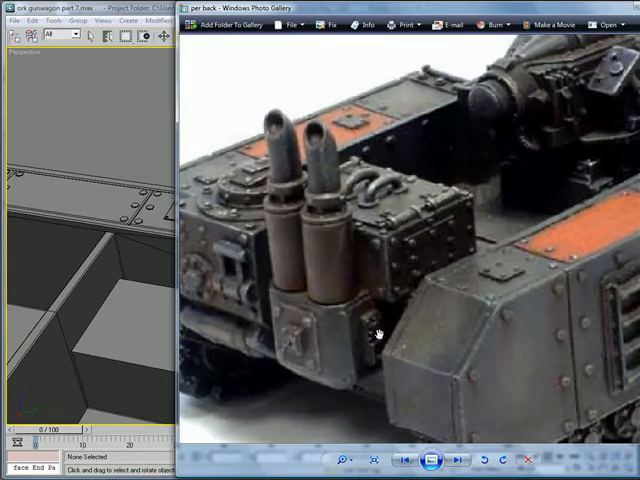
- Close the gunwagon exhaust reference photo and return to the 3ds Max model
{"action": "left_click", "coordinate": [456, 458]}
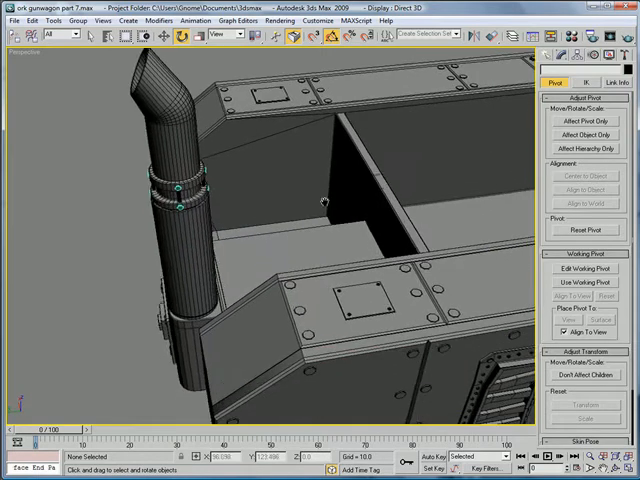
- Connect two edges of the narrow side box with a single sliding edge loop
{"action": "left_click_drag", "start_coordinate": [325, 200], "coordinate": [260, 260]}
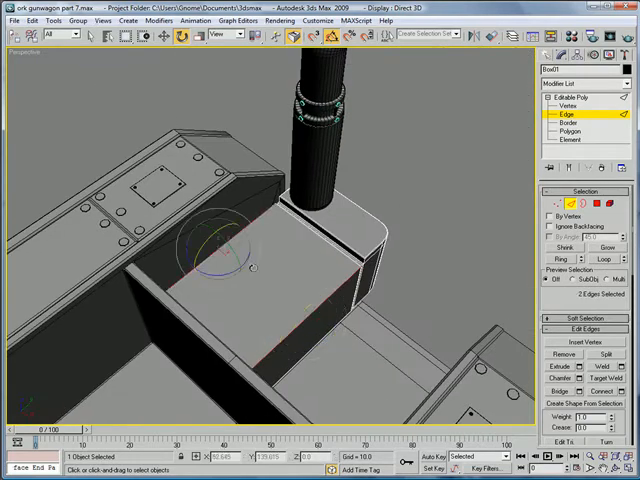
{"action": "left_click", "coordinate": [605, 392]}
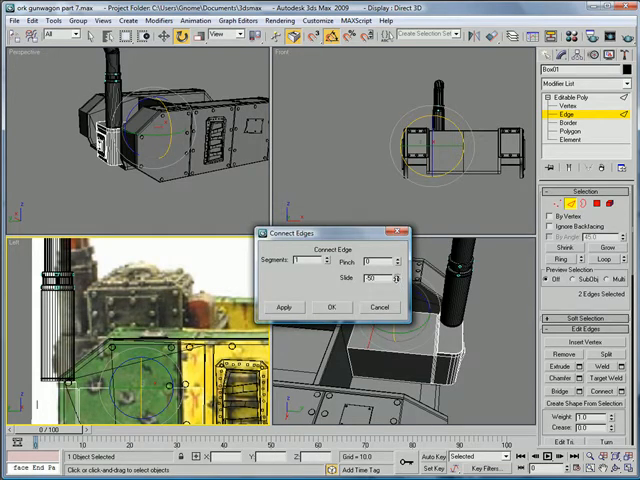
{"action": "left_click", "coordinate": [332, 307]}
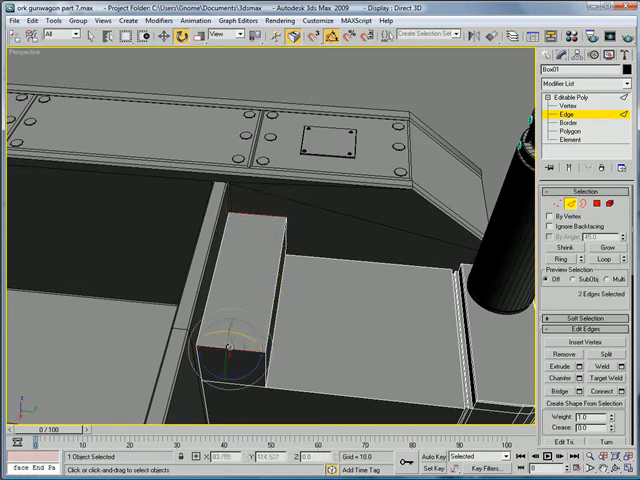
- Hinge the box's end face 180° from its top edge into an 18-segment rounded cap
{"action": "left_click", "coordinate": [240, 265]}
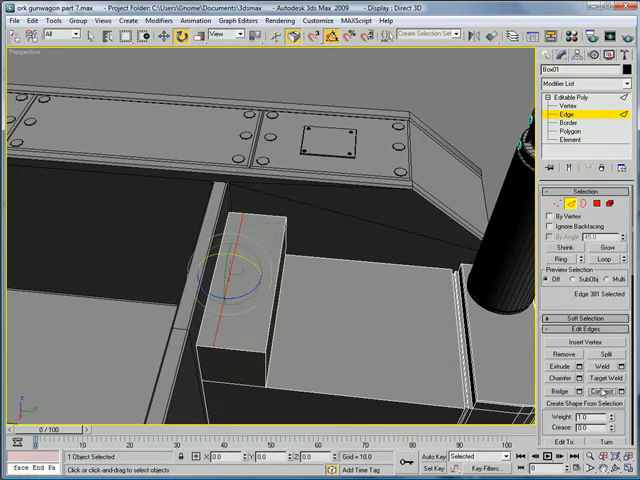
{"action": "left_click", "coordinate": [620, 390]}
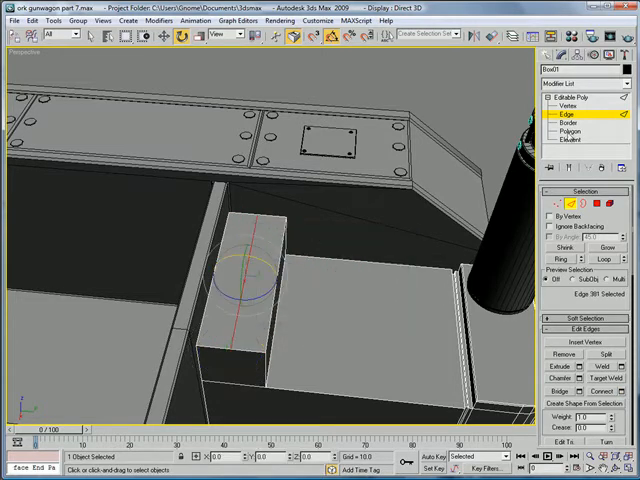
{"action": "left_click", "coordinate": [580, 130]}
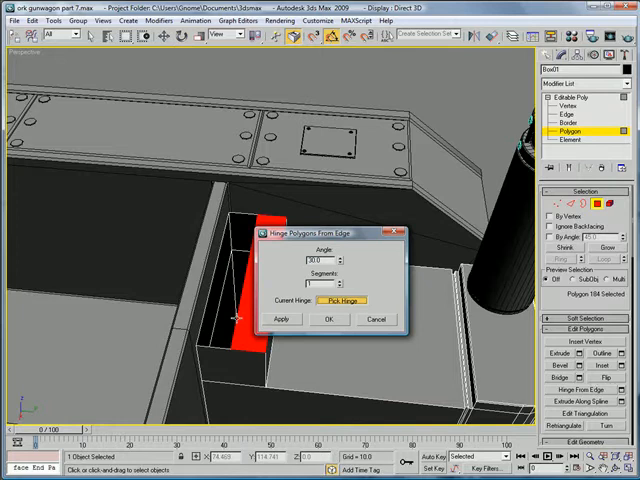
{"action": "left_click", "coordinate": [340, 298]}
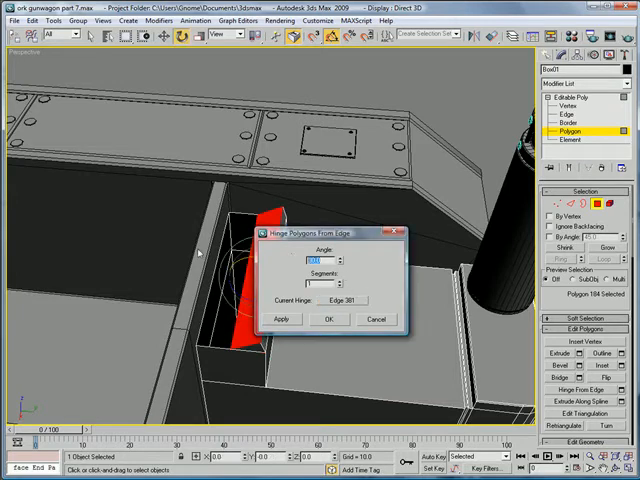
{"action": "type", "text": "100.0"}
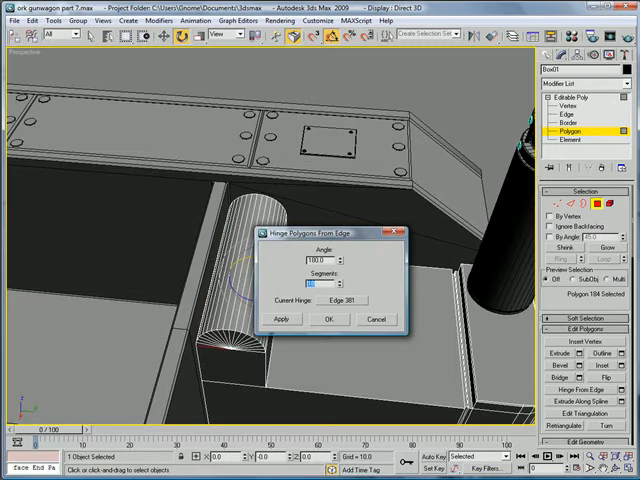
{"action": "left_click", "coordinate": [328, 319]}
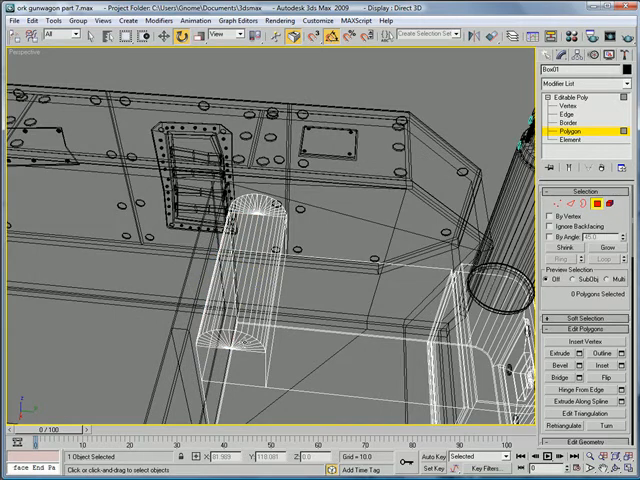
- Weld the duplicate vertices along the rounded cap's seam
{"action": "left_click", "coordinate": [568, 101]}
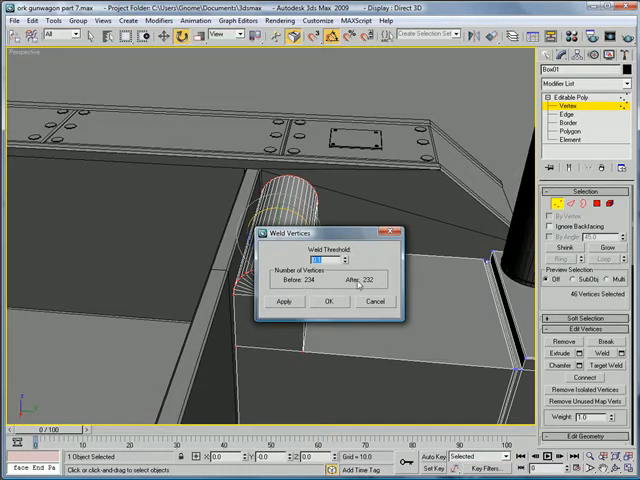
{"action": "left_click", "coordinate": [326, 301]}
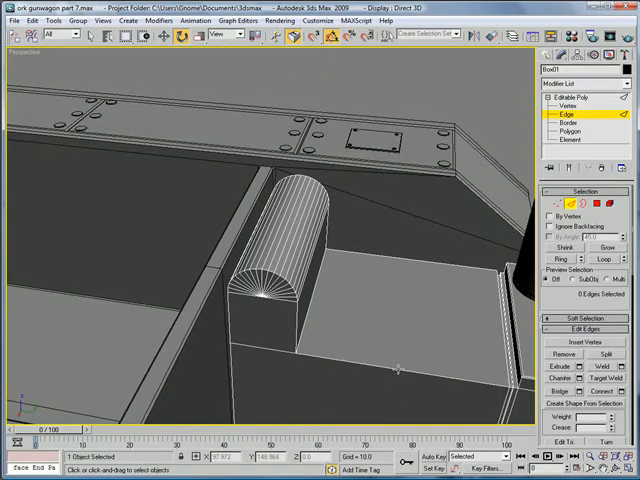
- Chamfer the rounded panel's border edges with amount 0.434 and 2 segments
{"action": "left_click", "coordinate": [262, 291]}
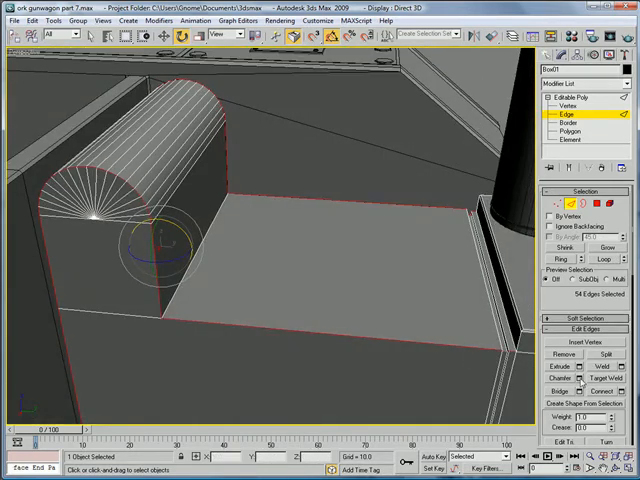
{"action": "left_click", "coordinate": [604, 378]}
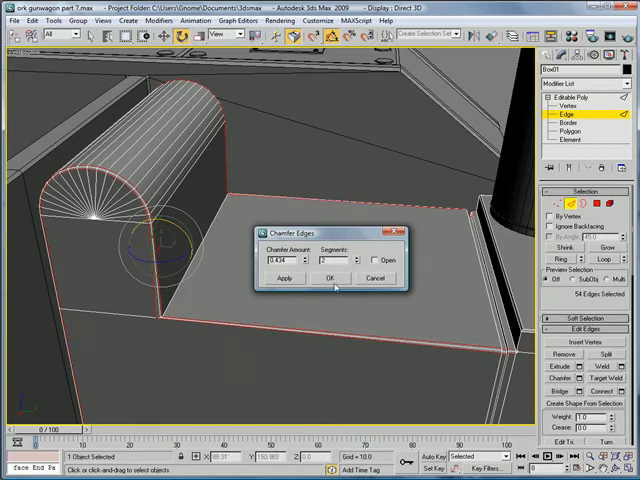
{"action": "left_click", "coordinate": [331, 278]}
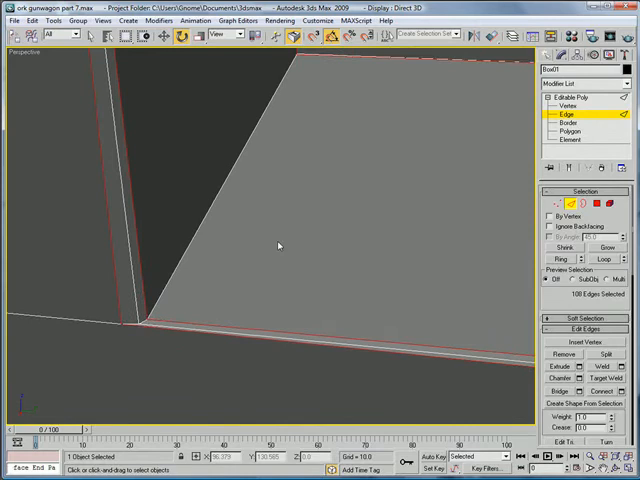
- Move the corner vertex at the chamfer's end to close the gap
{"action": "left_click", "coordinate": [567, 106]}
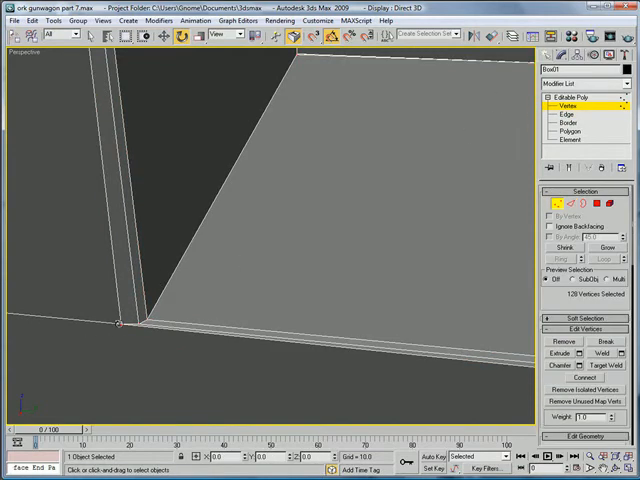
{"action": "left_click", "coordinate": [123, 325]}
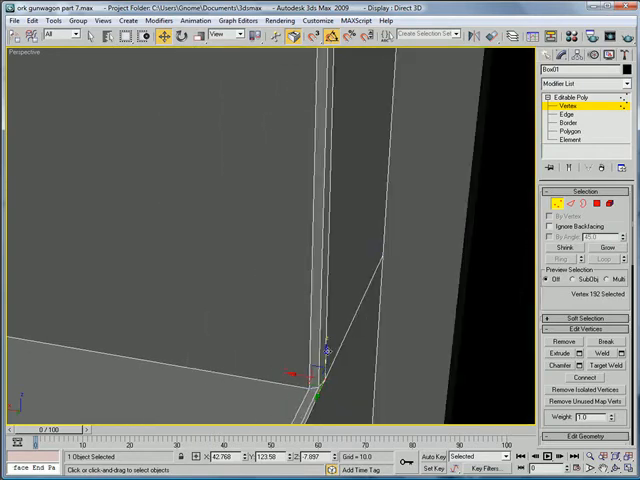
{"action": "left_click_drag", "start_coordinate": [318, 350], "coordinate": [318, 385]}
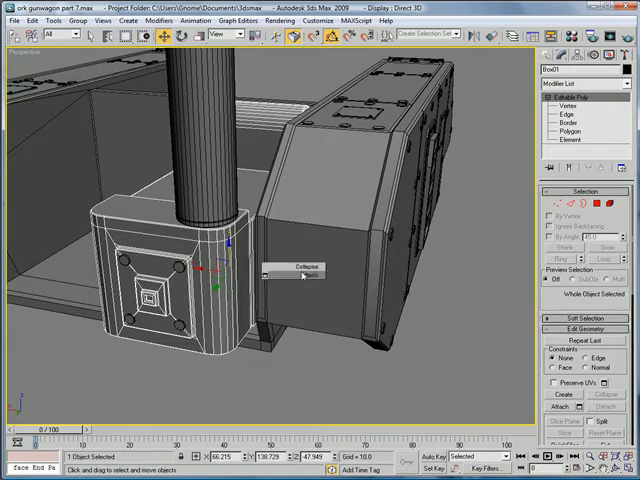
{"action": "mouse_move", "coordinate": [310, 198]}
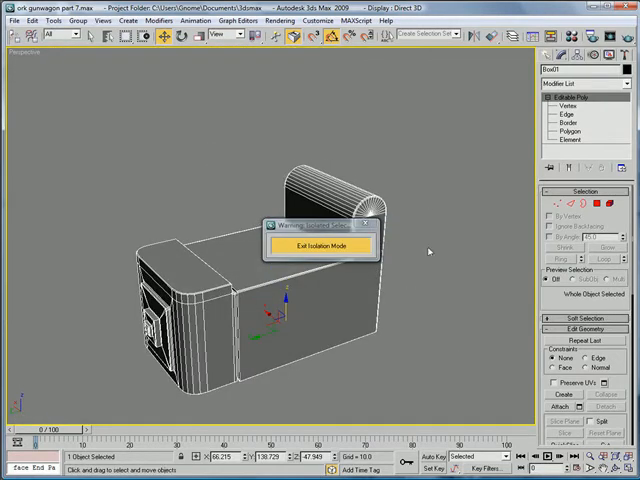
{"action": "mouse_move", "coordinate": [307, 228]}
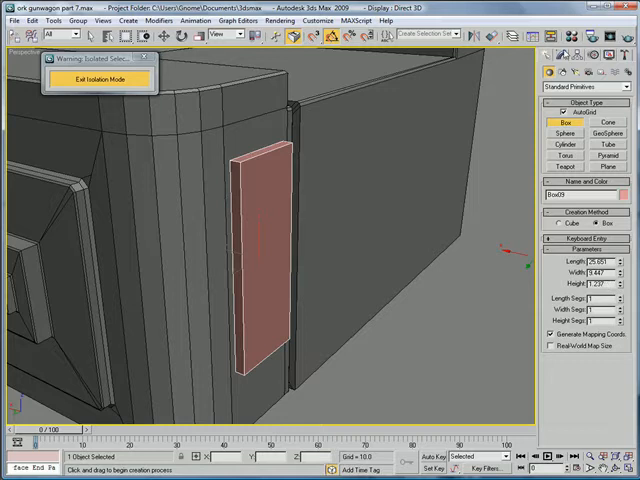
- Finish placing the thin side plate and select its large front face at Polygon level
{"action": "left_click", "coordinate": [558, 57]}
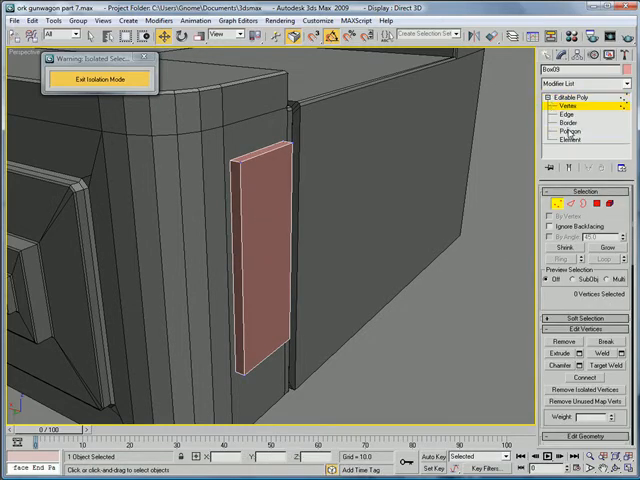
{"action": "left_click", "coordinate": [566, 131]}
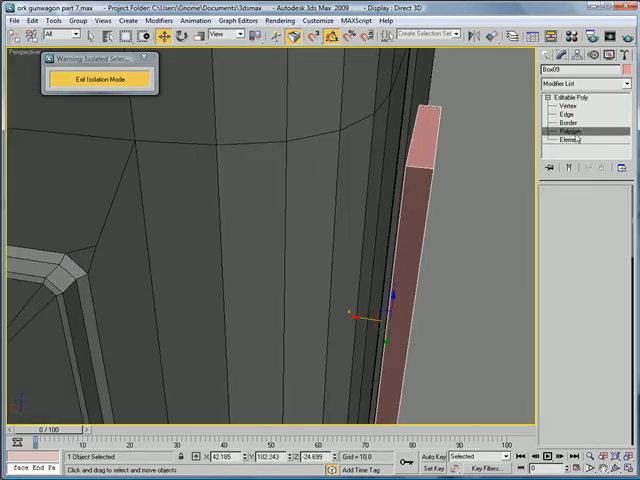
{"action": "left_click", "coordinate": [561, 370]}
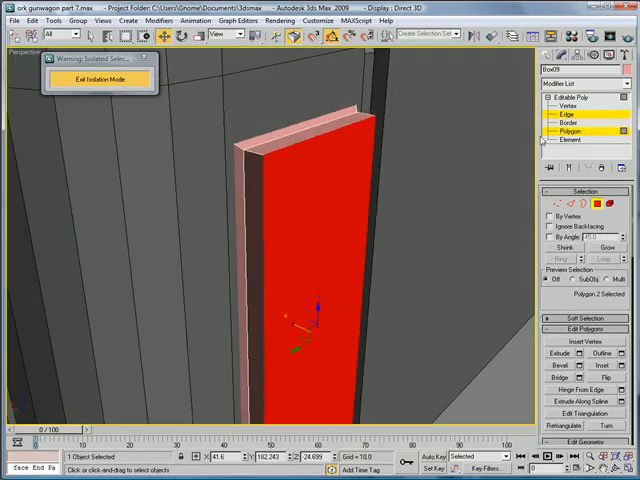
- Chamfer the four edges around the plate's front face by 0.15 with 1 segment
{"action": "left_click", "coordinate": [565, 109]}
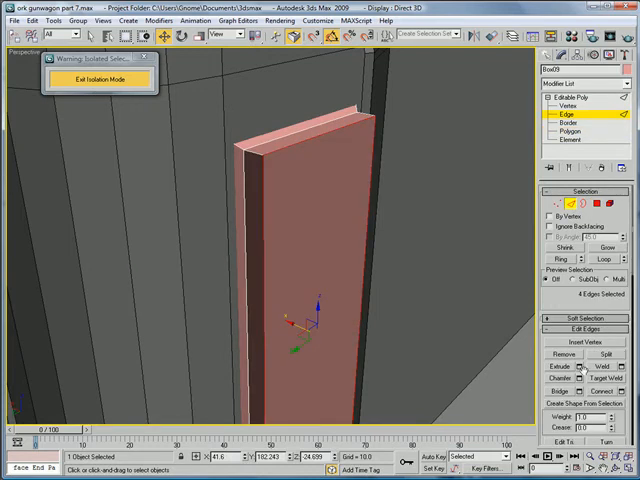
{"action": "left_click", "coordinate": [588, 365]}
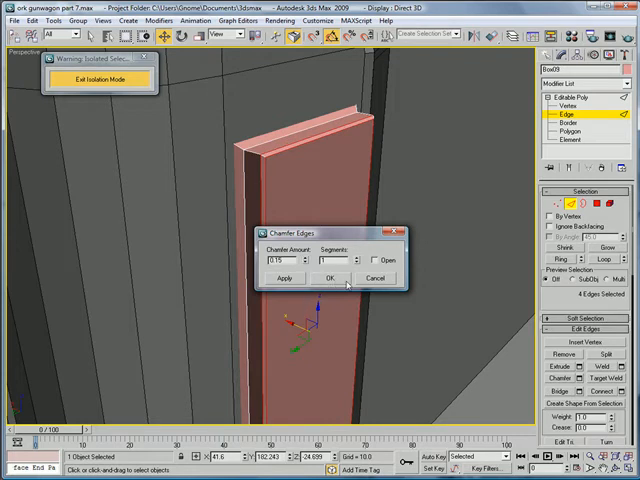
{"action": "left_click", "coordinate": [331, 278]}
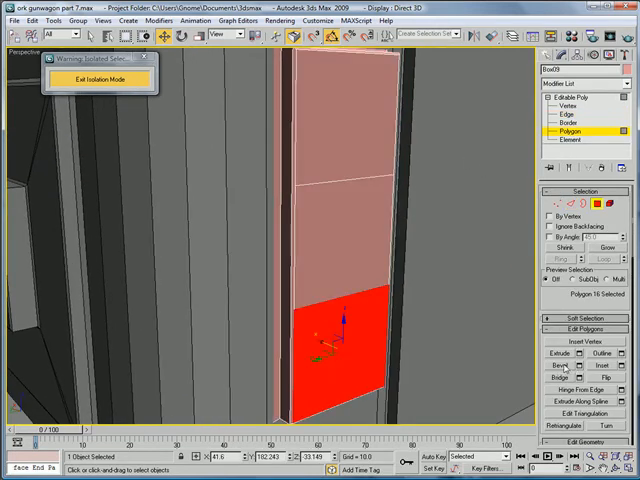
- Bevel and extrude the plate's lower polygon outward into a block
{"action": "left_click", "coordinate": [568, 364]}
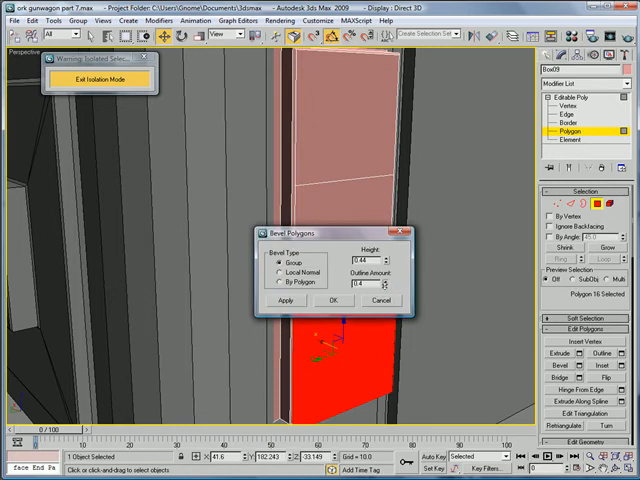
{"action": "left_click", "coordinate": [335, 300]}
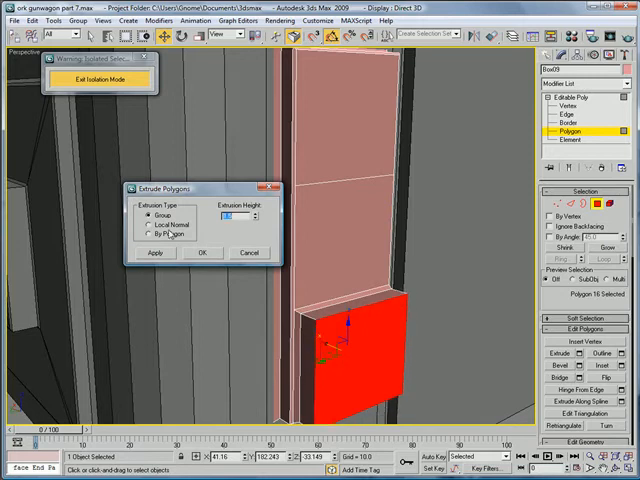
{"action": "left_click", "coordinate": [202, 252]}
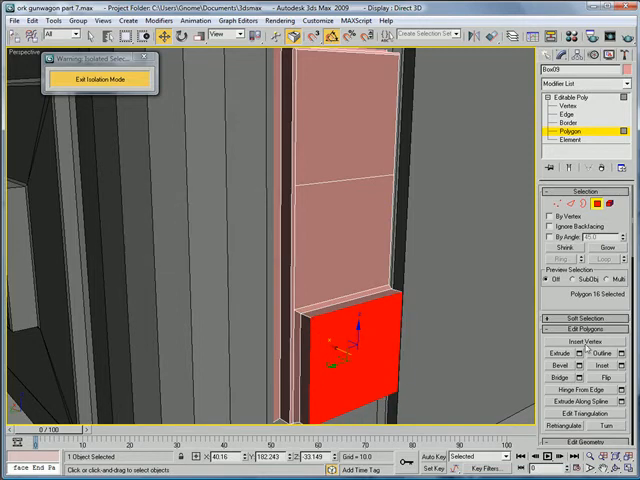
{"action": "left_click", "coordinate": [576, 205]}
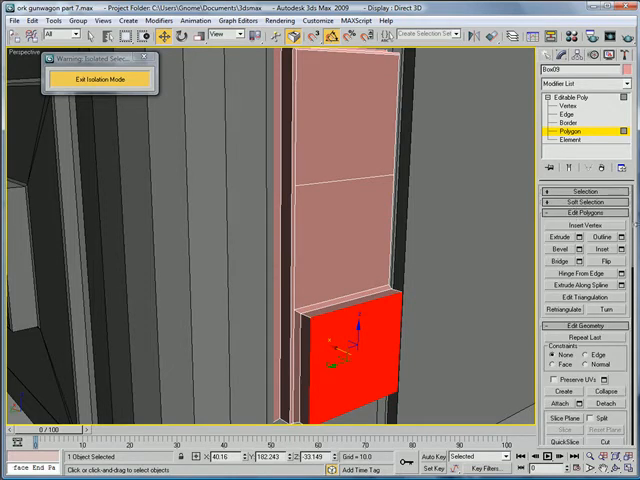
- Chamfer the lower block's edges at 0.15 and bevel the upper panels (height 0.44, outline -0.19)
{"action": "left_click", "coordinate": [568, 128]}
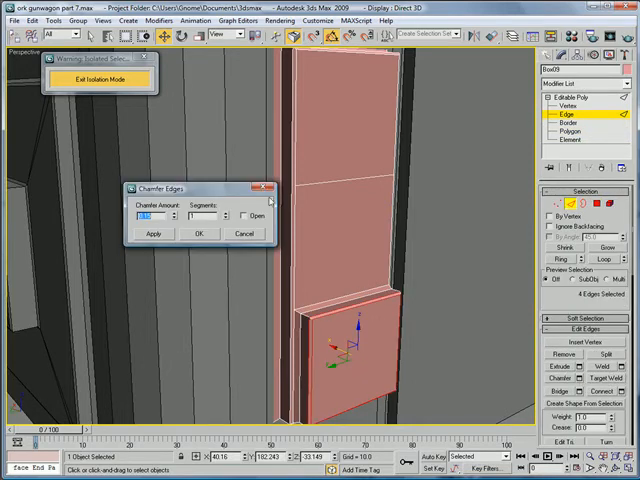
{"action": "left_click", "coordinate": [199, 232]}
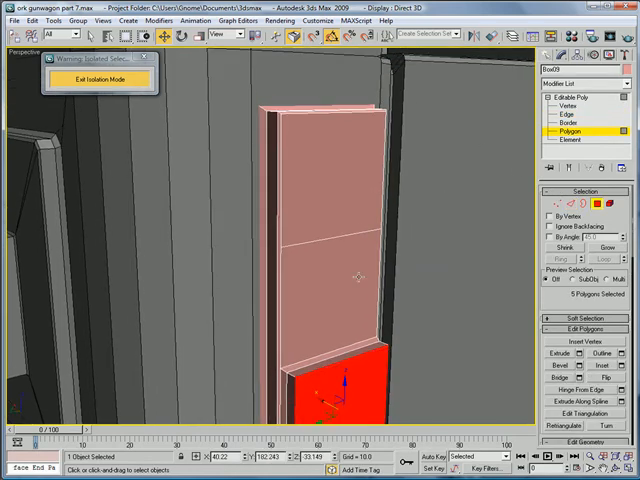
{"action": "left_click", "coordinate": [573, 368]}
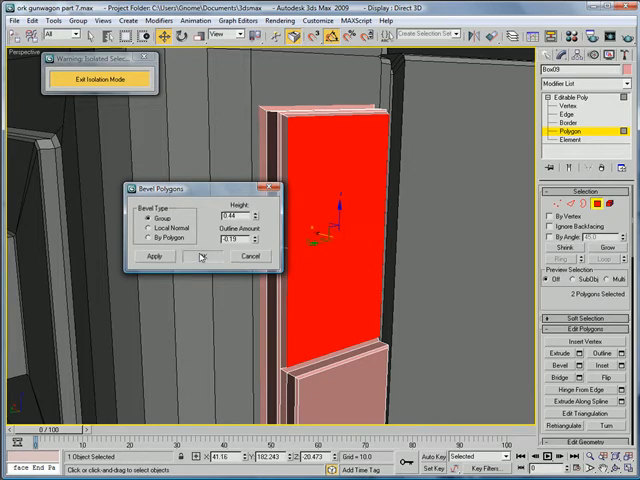
{"action": "left_click", "coordinate": [201, 257]}
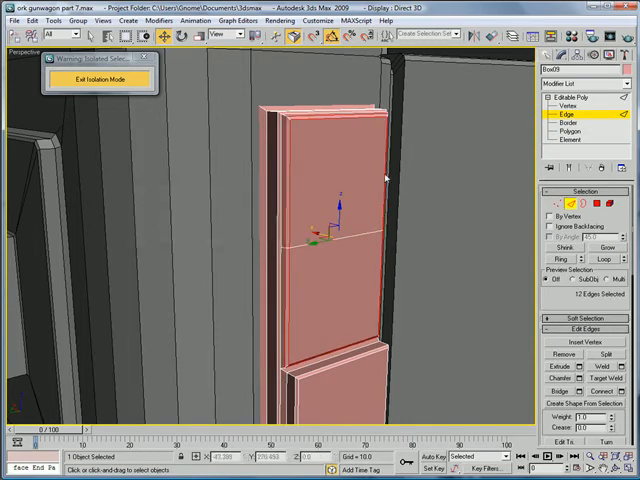
{"action": "left_click", "coordinate": [567, 138]}
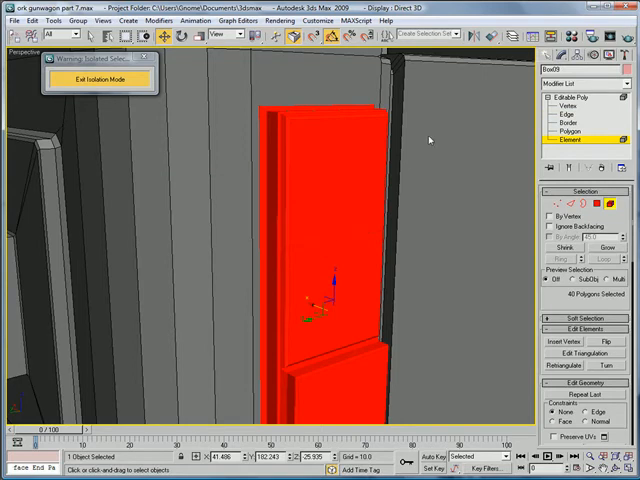
- Inset the two upper panels By Polygon with an inset amount of about 1.28
{"action": "left_click", "coordinate": [571, 131]}
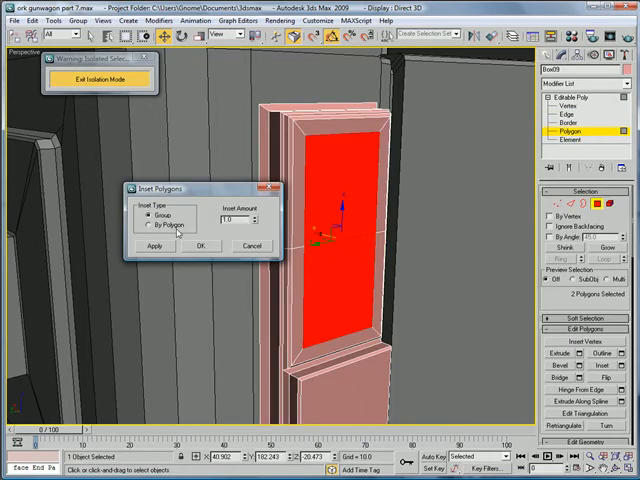
{"action": "left_click", "coordinate": [144, 224]}
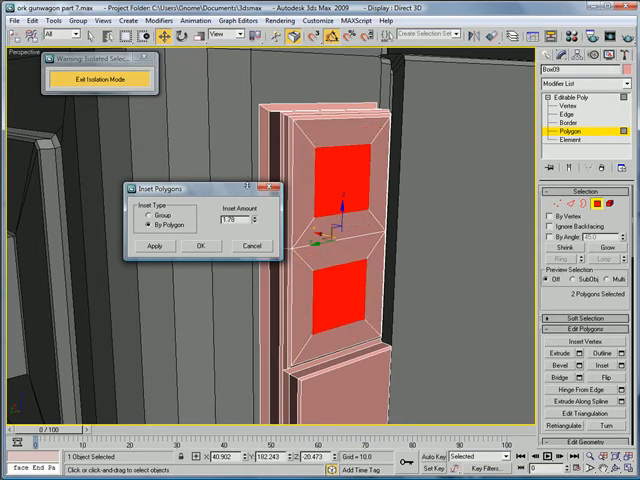
{"action": "left_click_drag", "start_coordinate": [243, 218], "coordinate": [243, 228]}
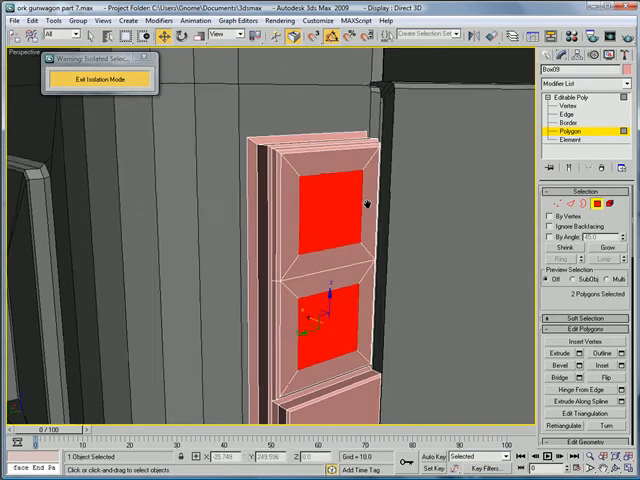
{"action": "left_click", "coordinate": [567, 351]}
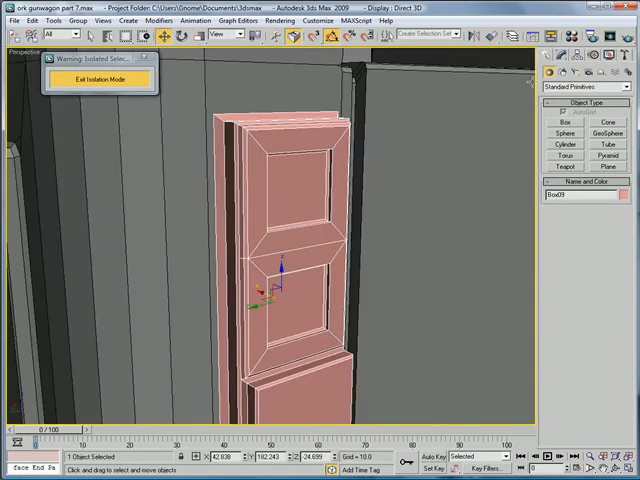
- Make a fan cylinder, inset its cap, bevel inward (-0.05/-0.08), then raise a hub (0.25/-0.08)
{"action": "left_click", "coordinate": [606, 145]}
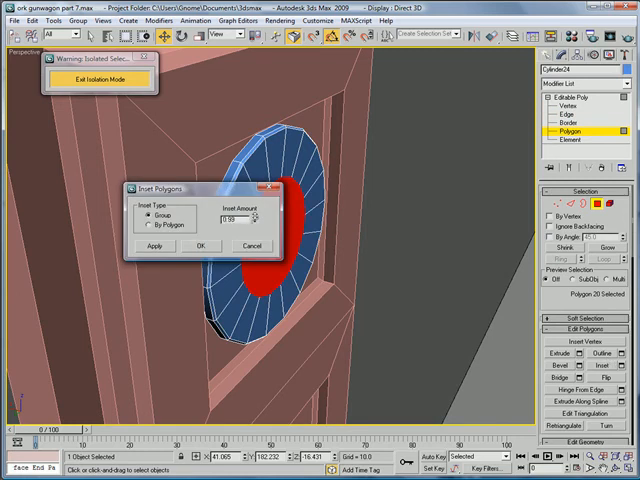
{"action": "left_click", "coordinate": [208, 245]}
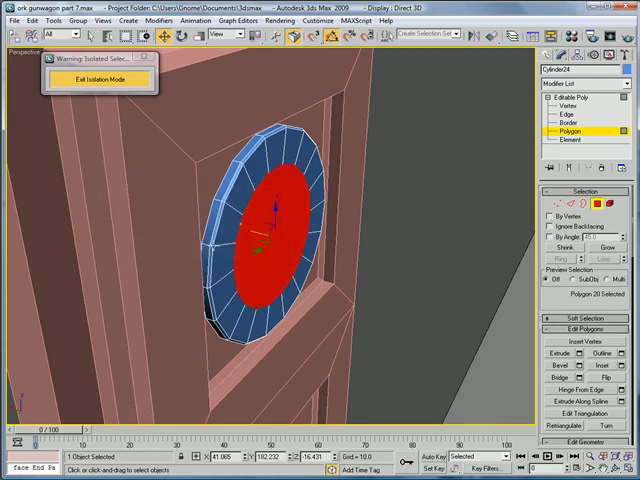
{"action": "left_click", "coordinate": [573, 355]}
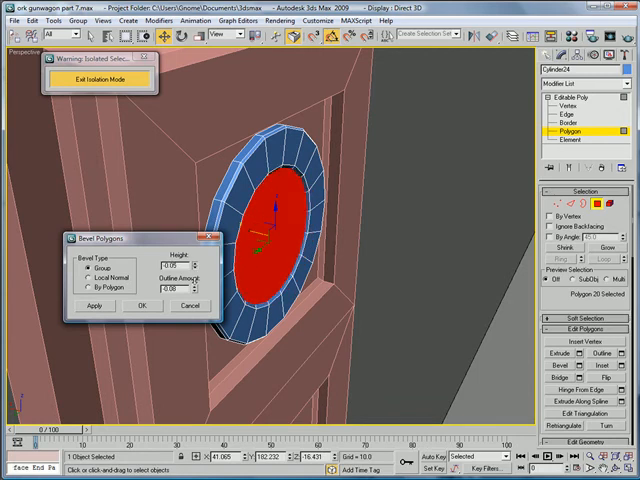
{"action": "left_click", "coordinate": [146, 305]}
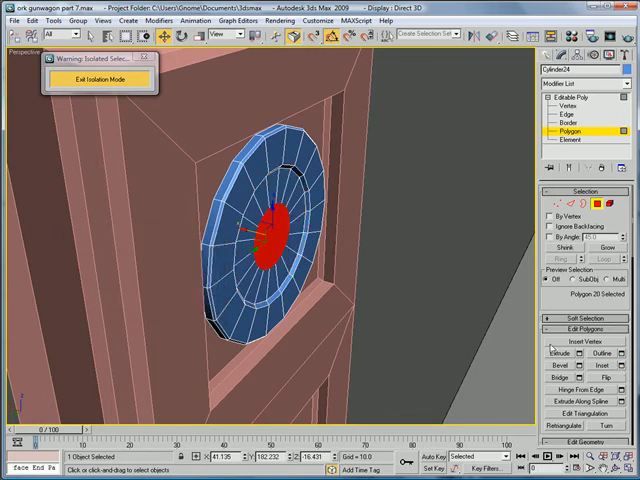
{"action": "left_click", "coordinate": [545, 368]}
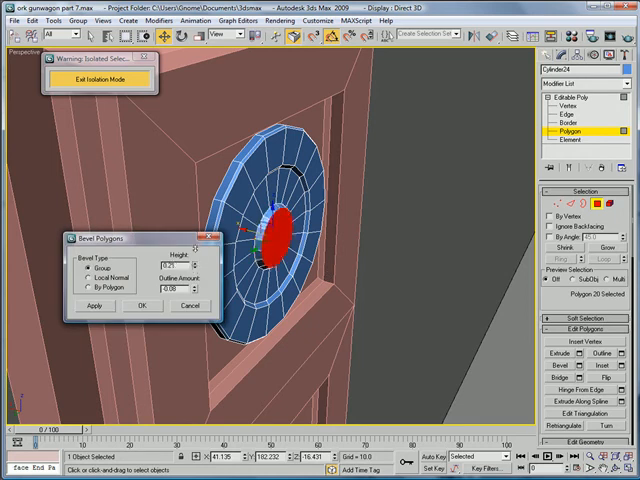
{"action": "left_click", "coordinate": [154, 305]}
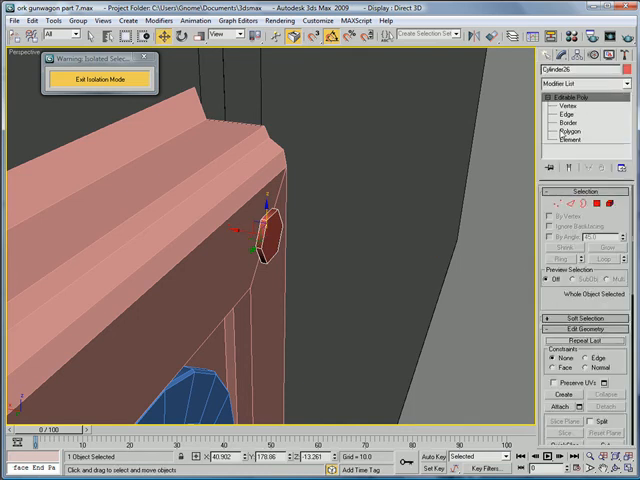
- Place the 6-sided cylinder bolt on the plate frame's top corner
{"action": "left_click", "coordinate": [574, 131]}
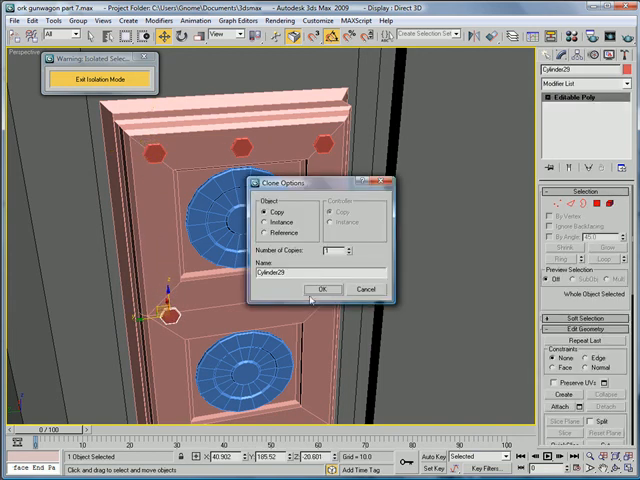
- Shift-drag three copies of the hexagonal bolt to rivet positions around the frame
{"action": "left_click", "coordinate": [322, 289]}
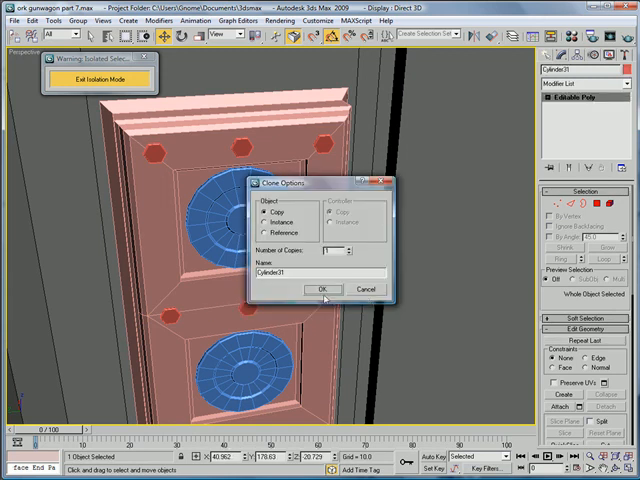
{"action": "left_click", "coordinate": [320, 289]}
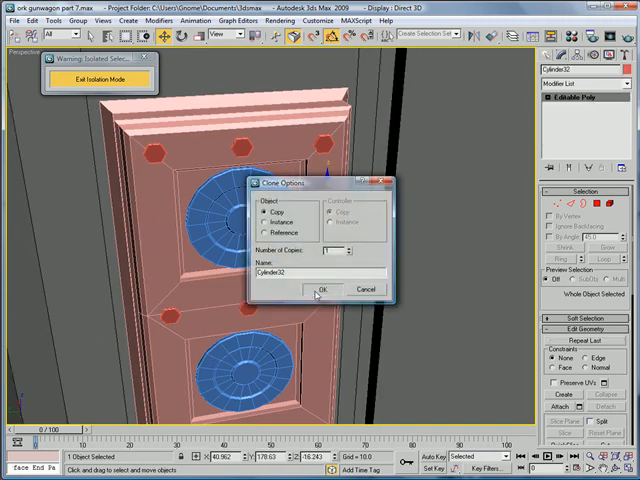
{"action": "left_click", "coordinate": [320, 289]}
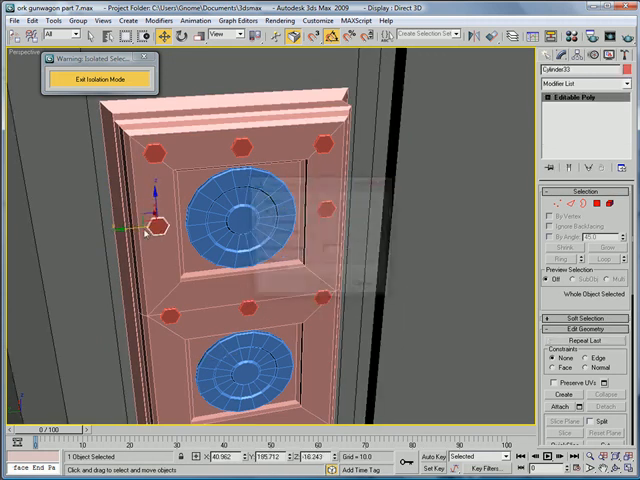